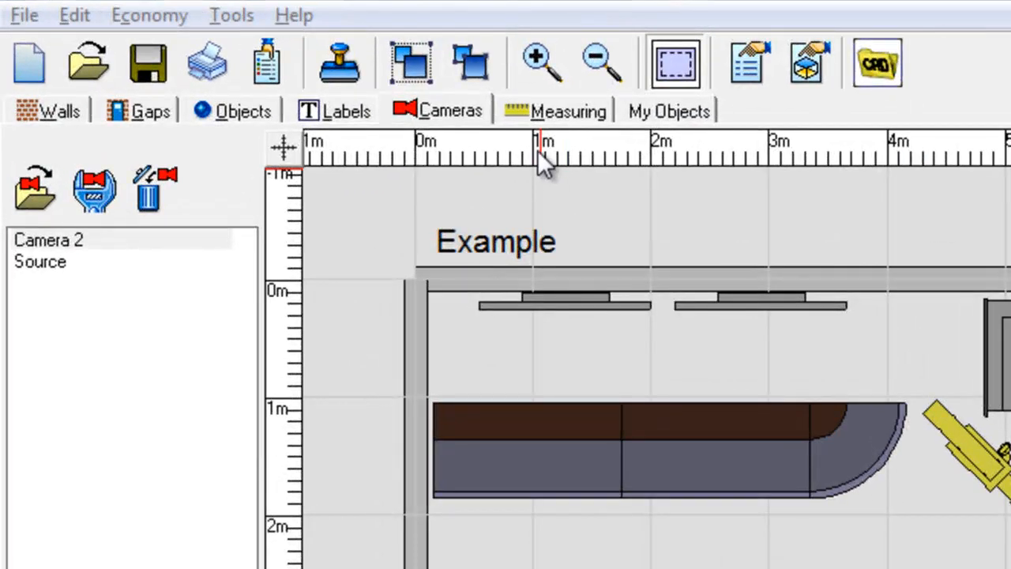
- Switch to the Measuring tab to start a new measurement
left_click(567, 110)
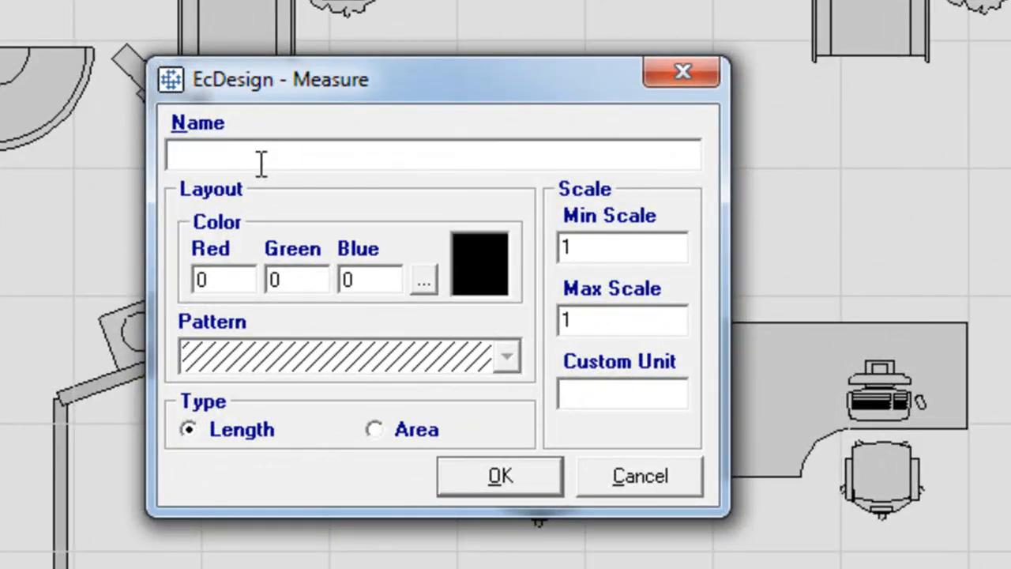
- Name the length measurement 'Distance' and confirm it
type("DIs")
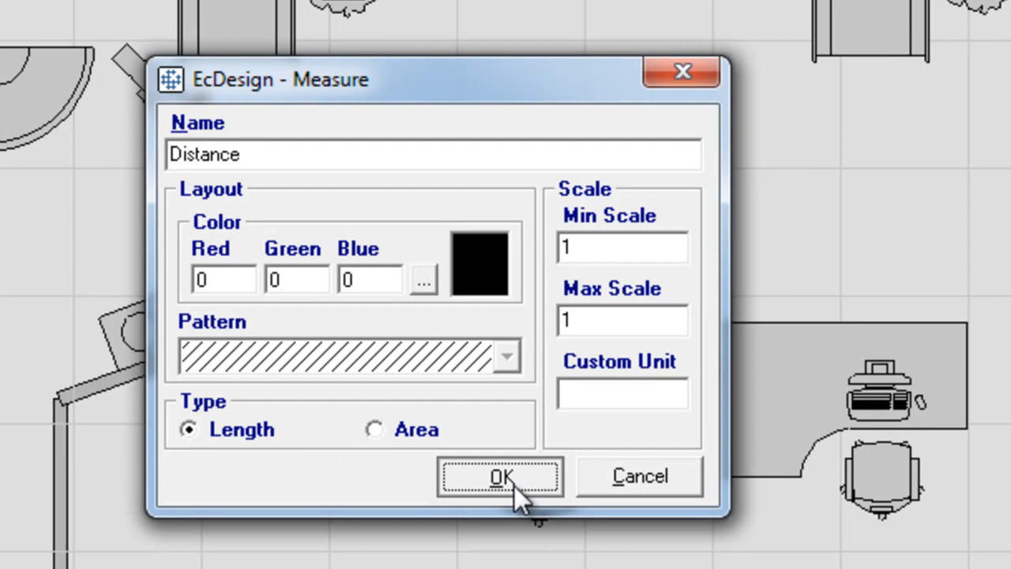
left_click(500, 476)
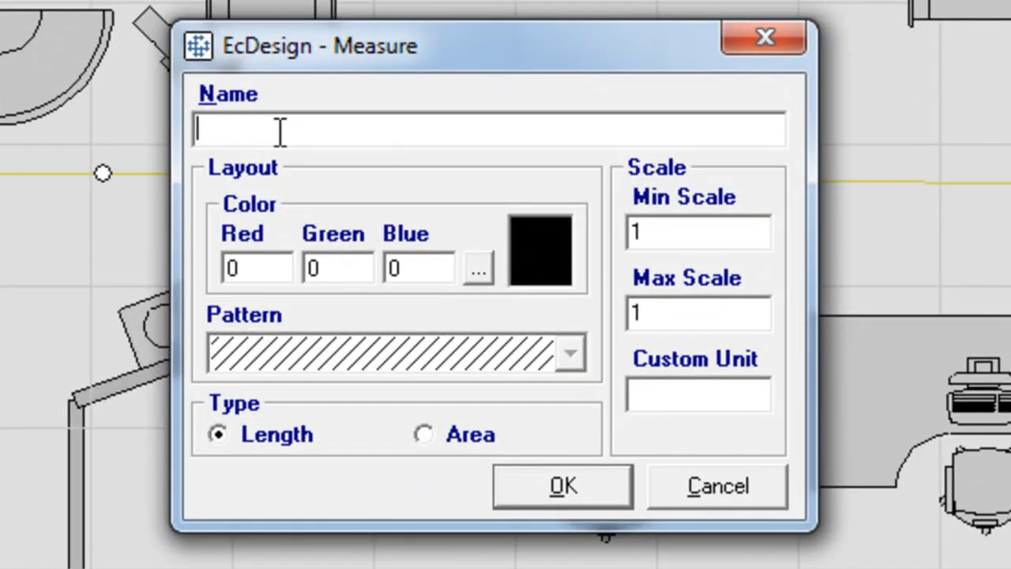
- Create a measurement named 'Area' with the Area type and confirm it
type("Area")
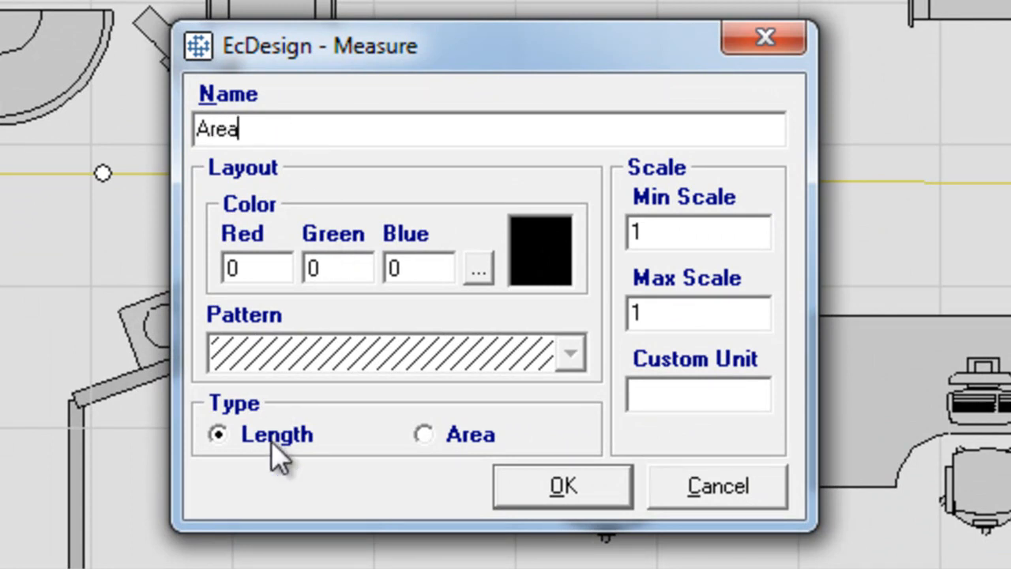
left_click(425, 434)
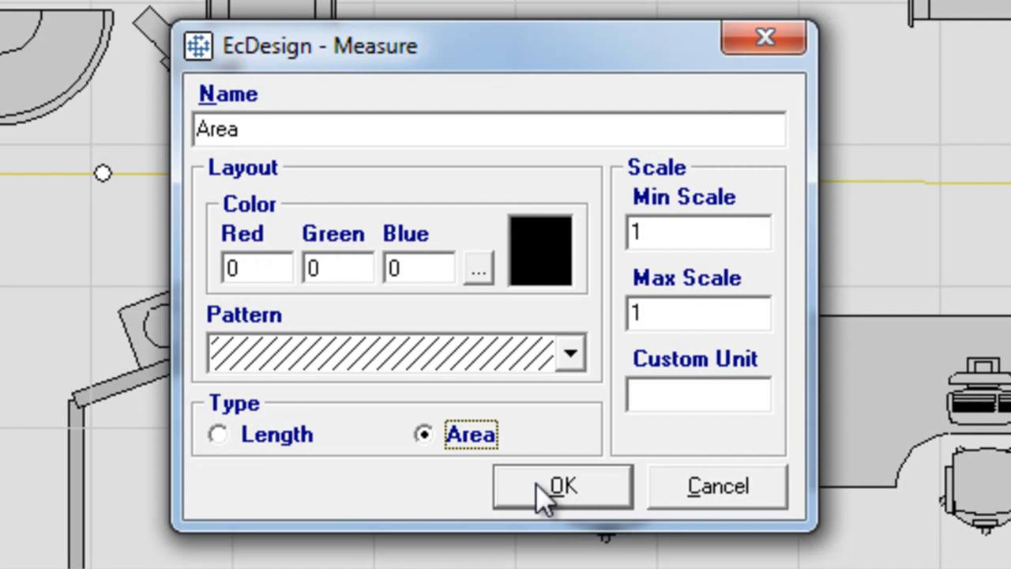
left_click(561, 486)
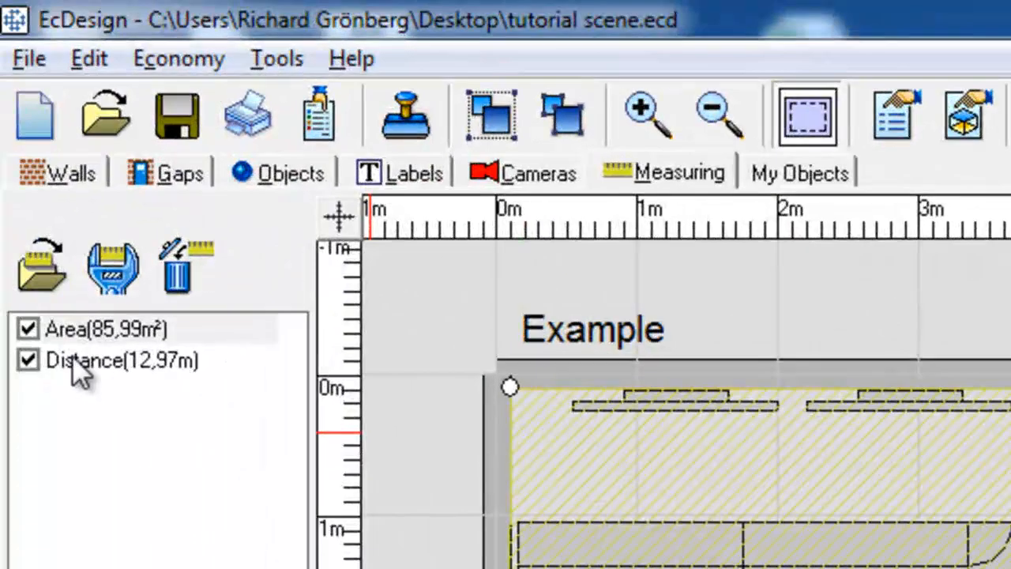
left_click(27, 361)
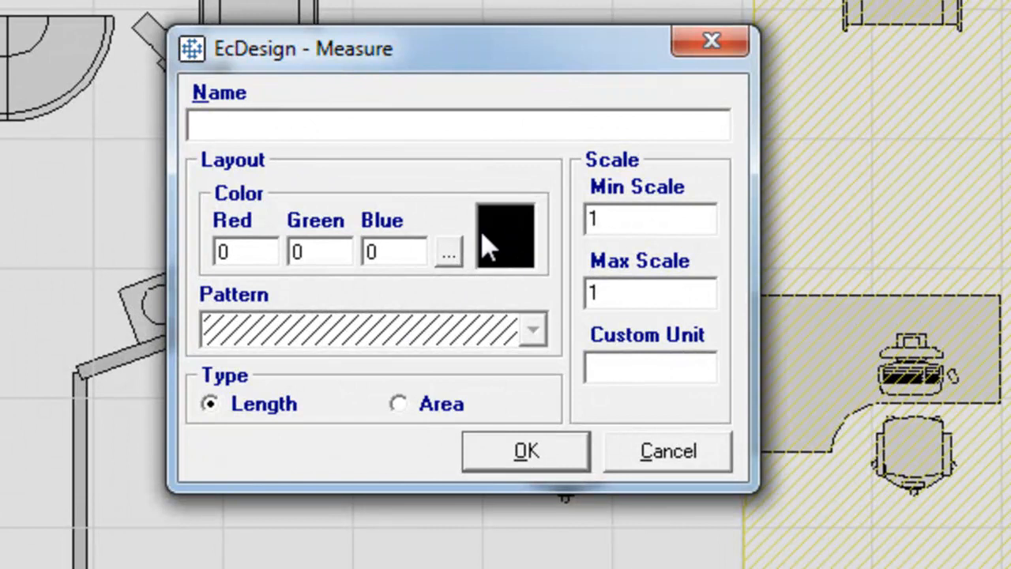
mouse_move(521, 261)
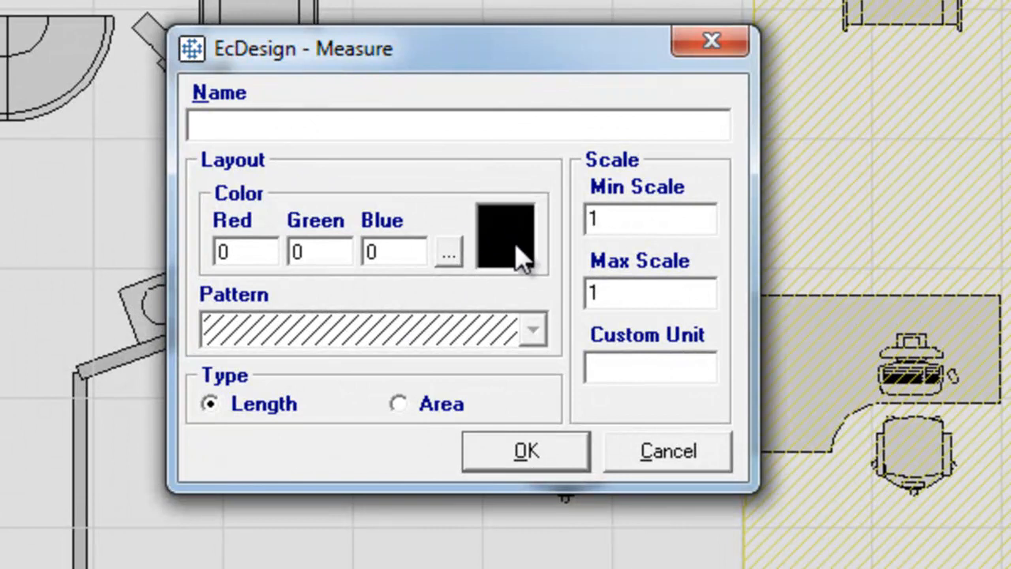
mouse_move(451, 405)
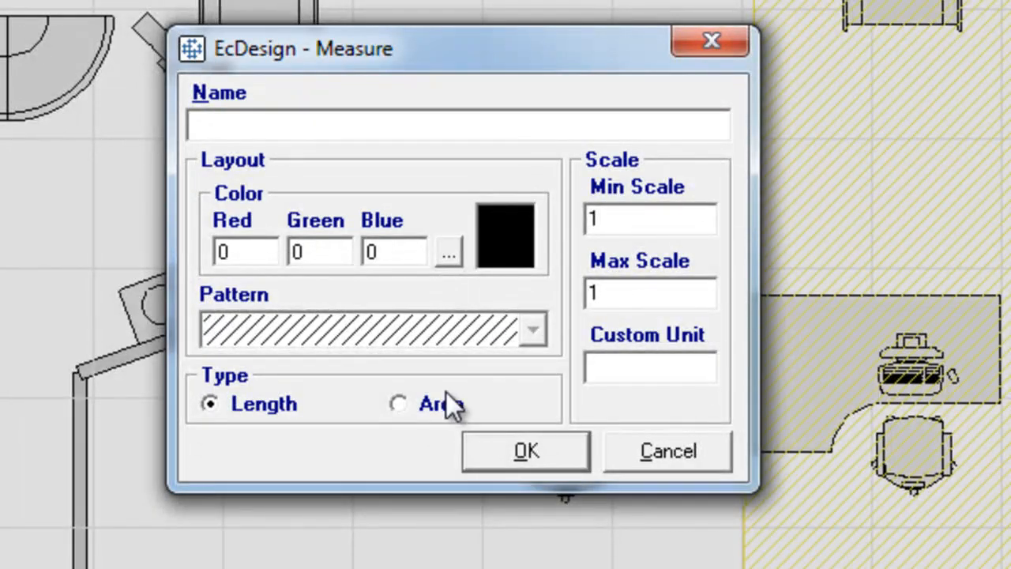
- Show the Pattern dropdown list of fill patterns in the Measure dialog
left_click(532, 330)
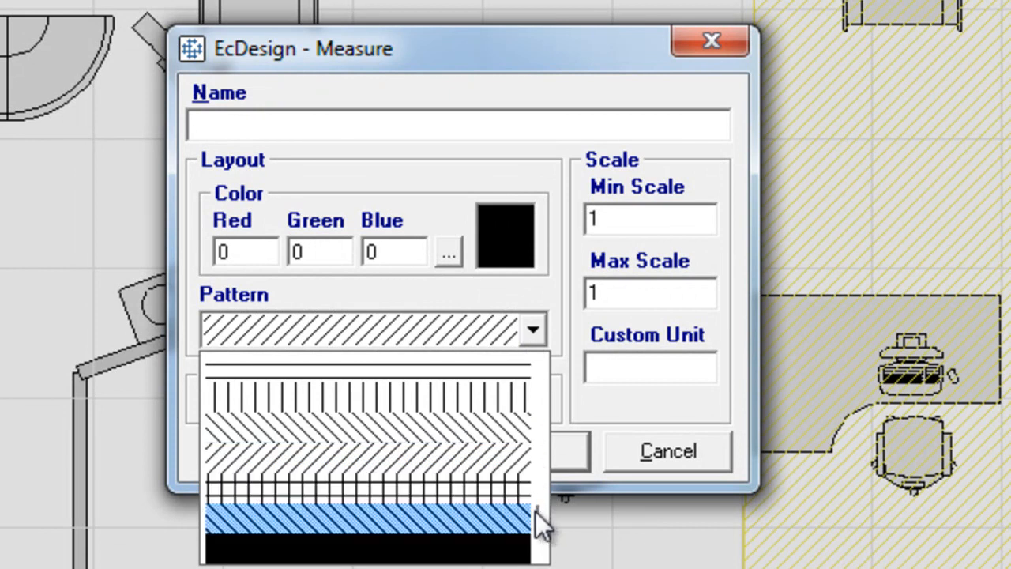